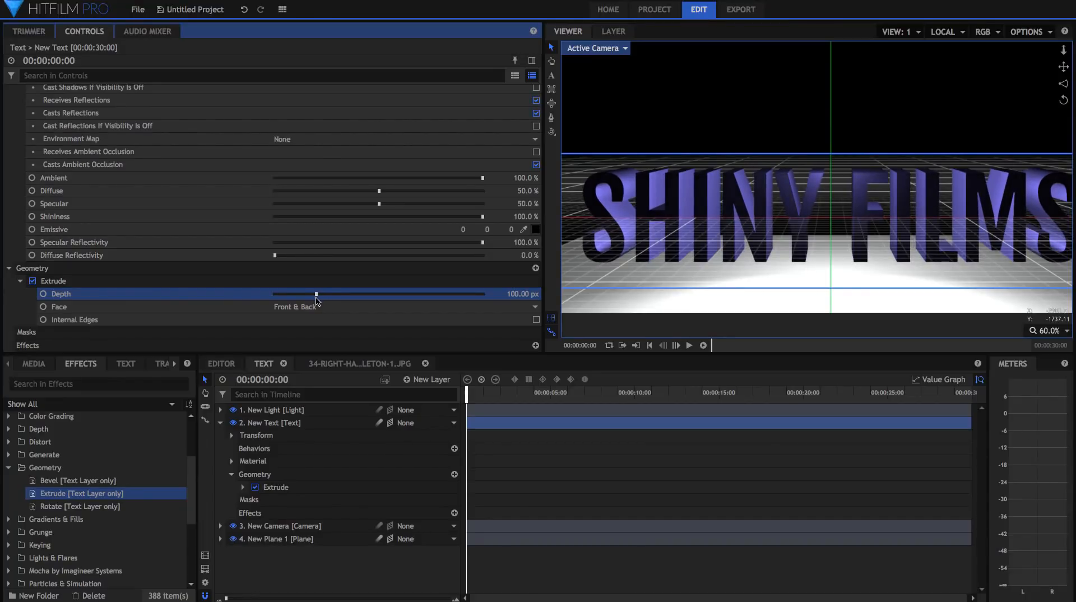
Lower the SHINY FILMS extrusion Depth from 100 px to 90 px in Extrude controls
drag(316, 293, 313, 292)
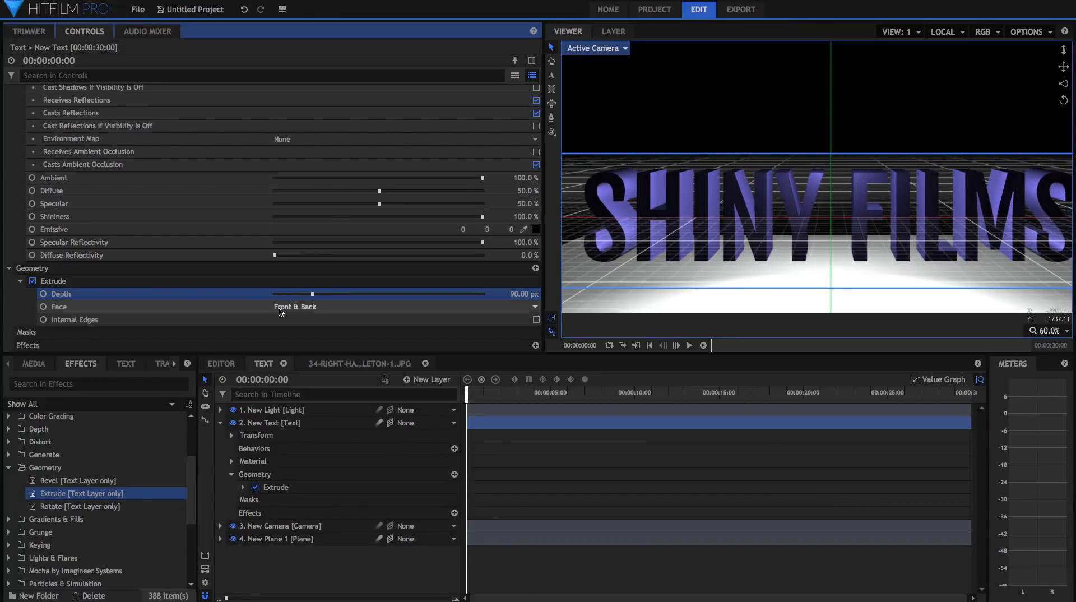
click(77, 480)
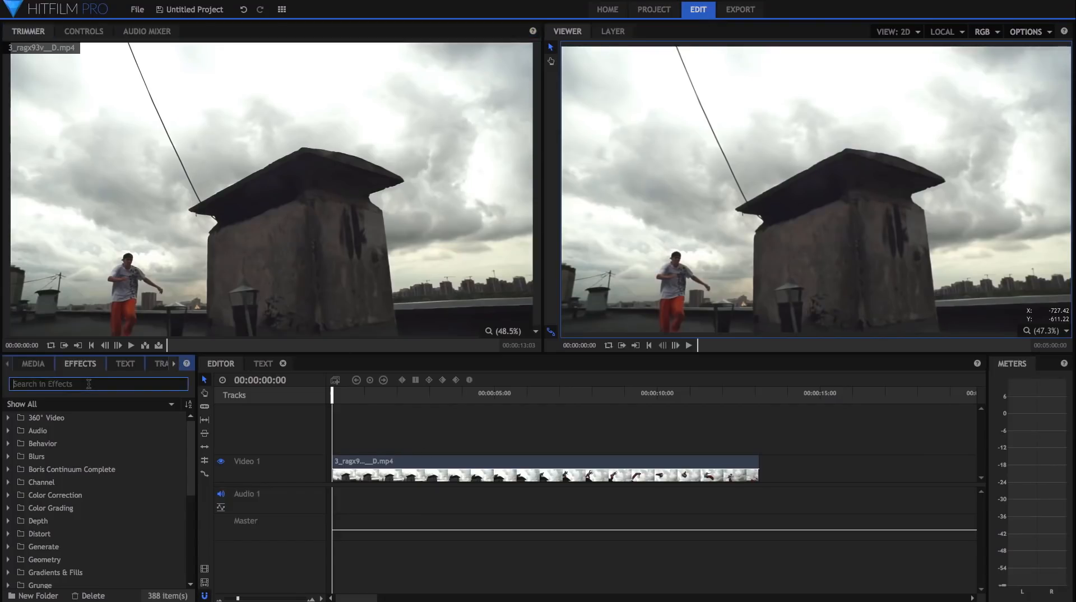
Apply Hue, Saturation & Lightness to the rooftop clip and keyframe Hue Shift at 11°
text(hue)
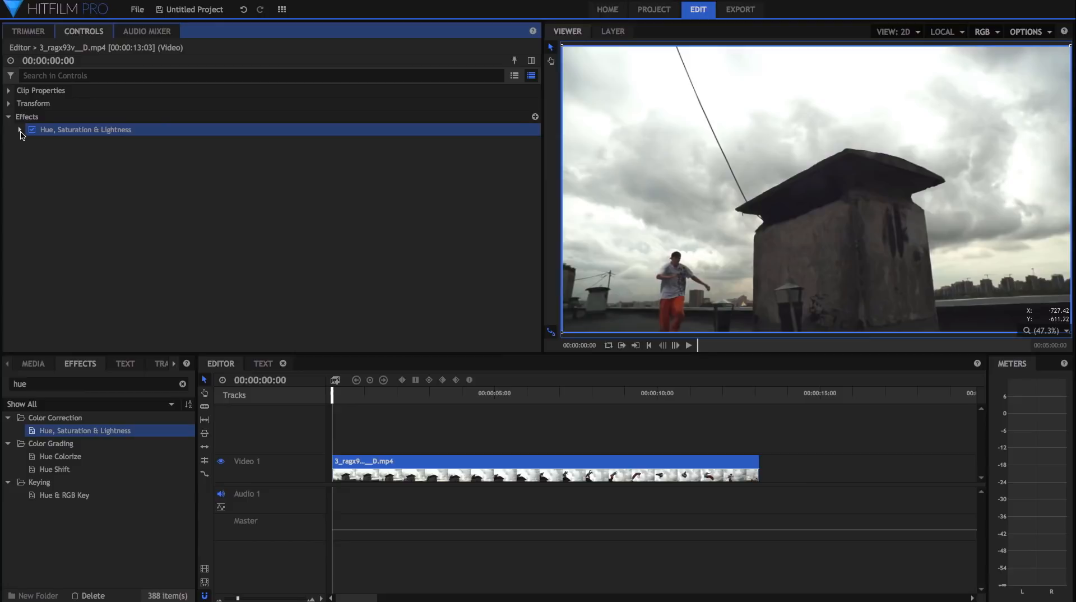
click(20, 130)
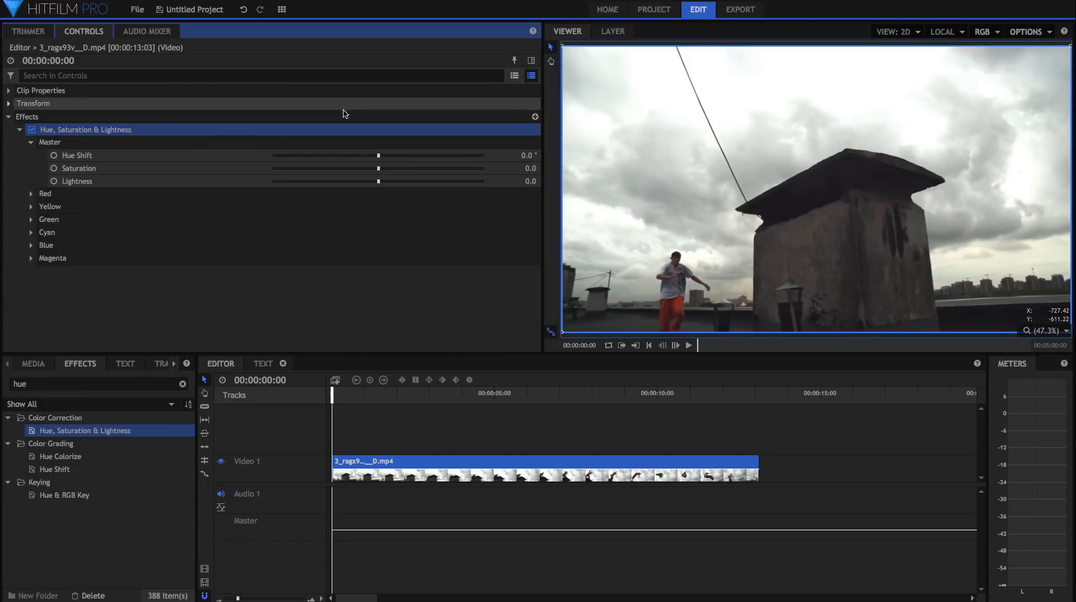
mouse_move(531, 61)
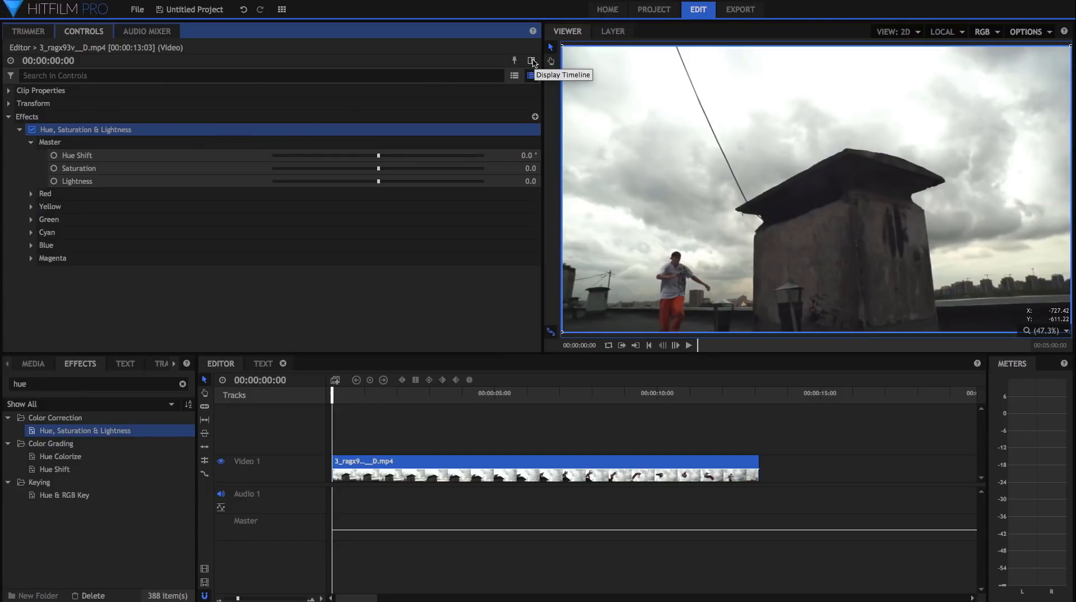
click(531, 60)
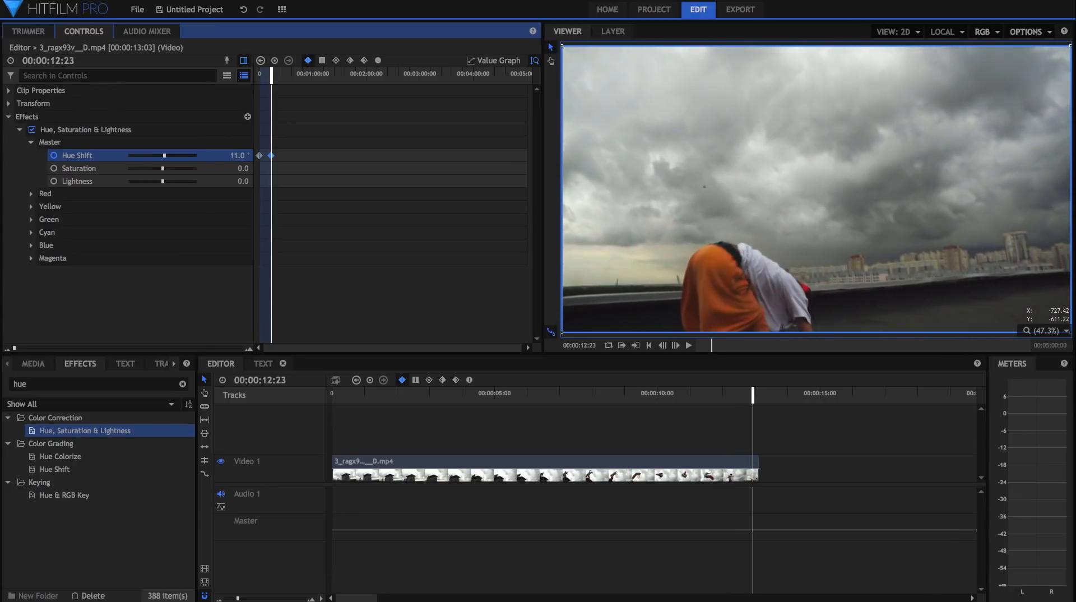
drag(164, 155, 195, 155)
text(pup)
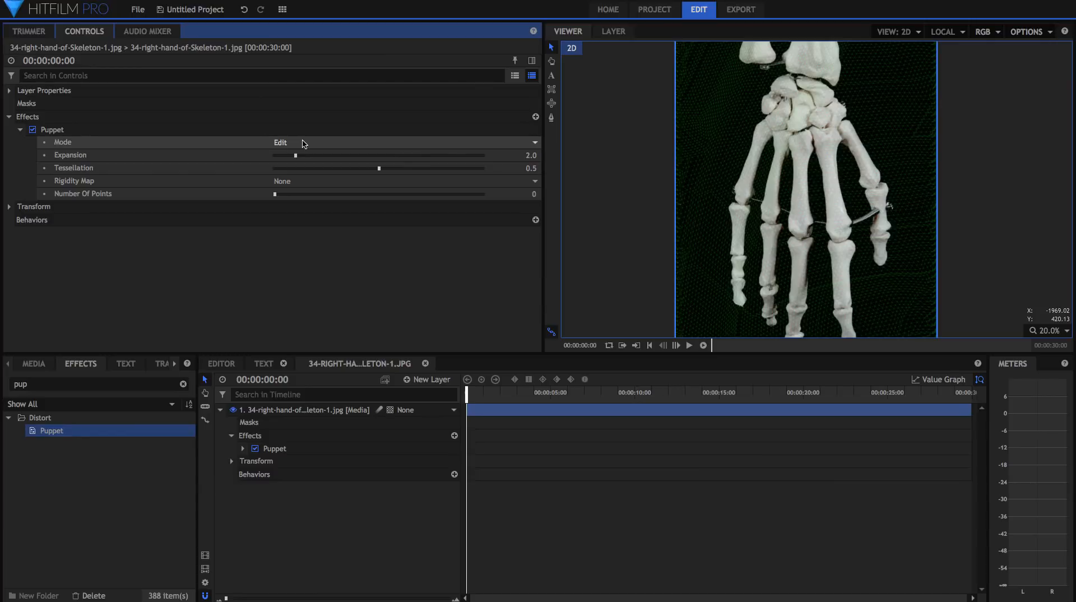
Set the Puppet effect's Number Of Points on the skeleton hand to 3
click(511, 194)
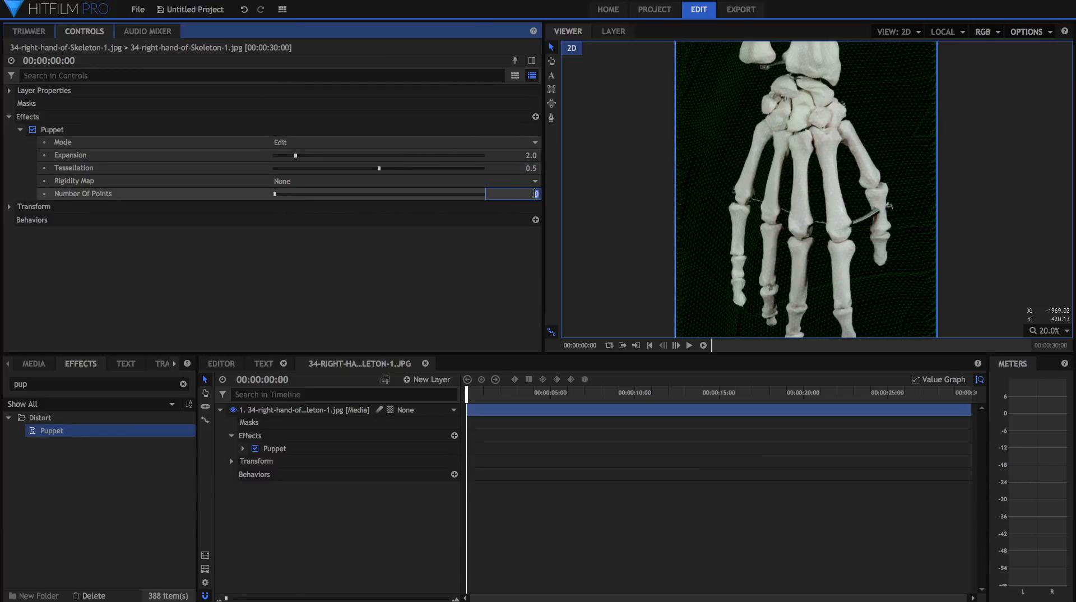
text(3)
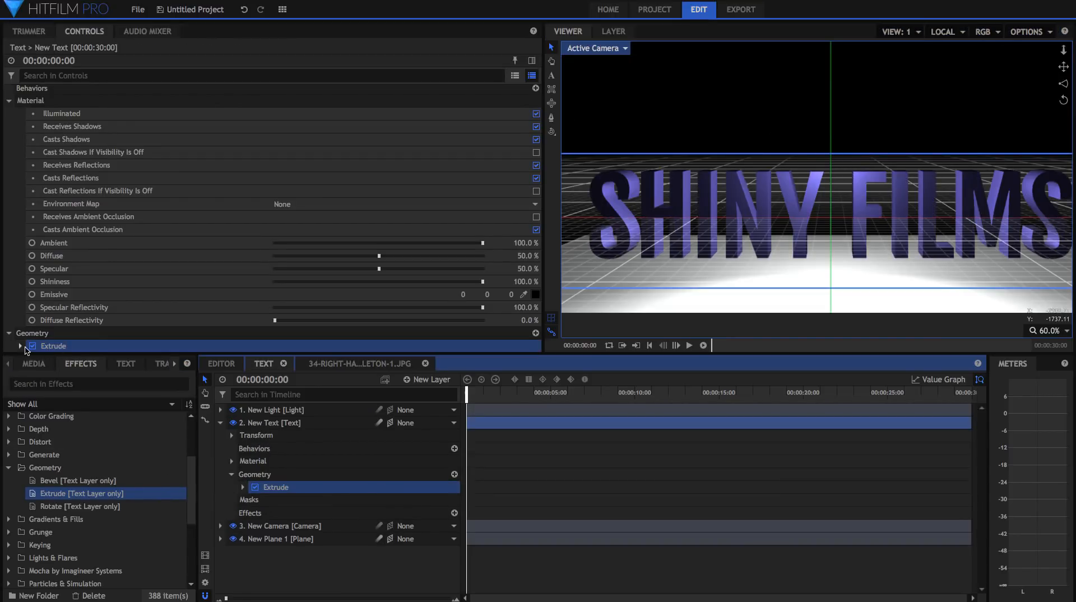
Keep the extrusion at 90 px and give the new Bevel a depth of -8 px
click(19, 345)
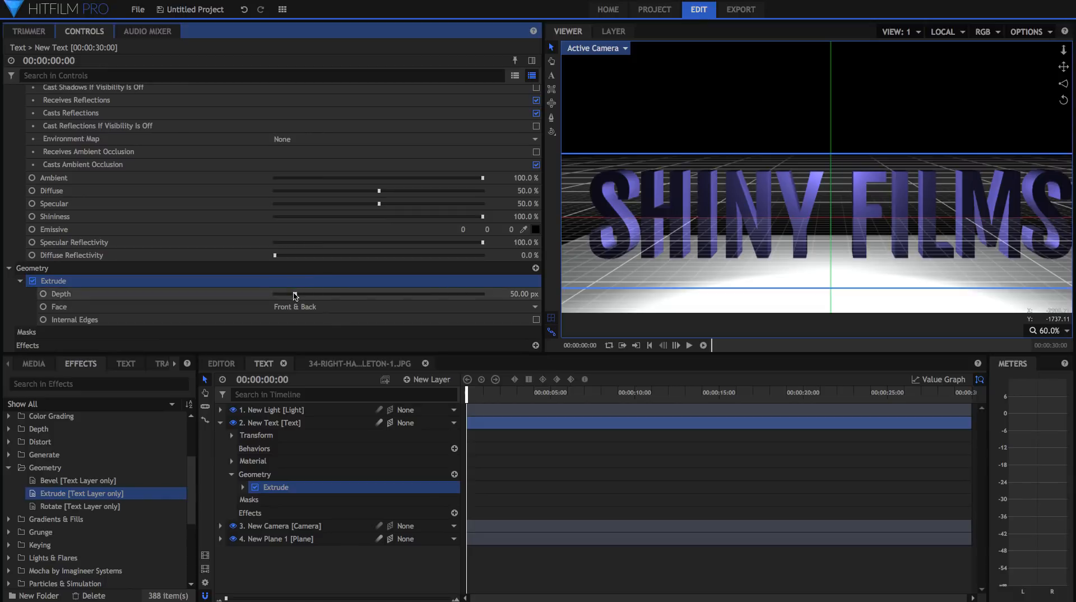
drag(294, 294, 322, 293)
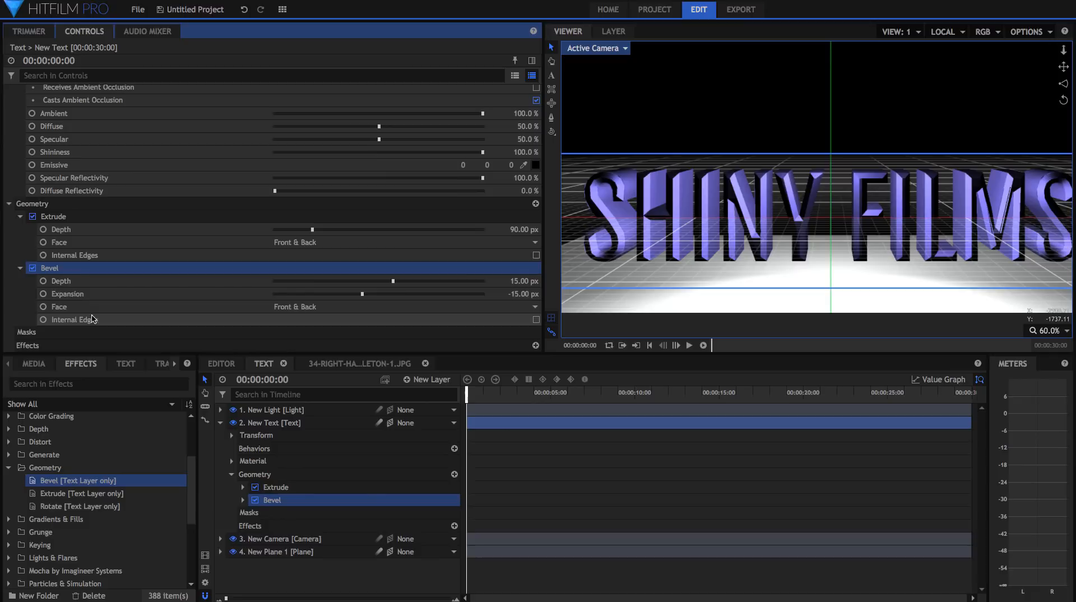
drag(394, 280, 374, 280)
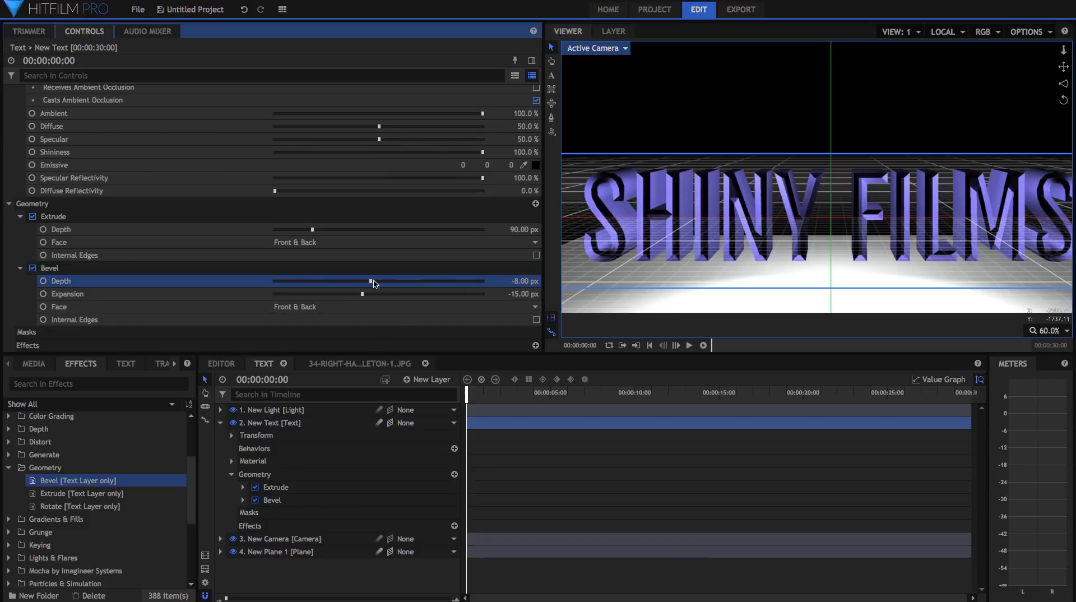
drag(375, 280, 390, 281)
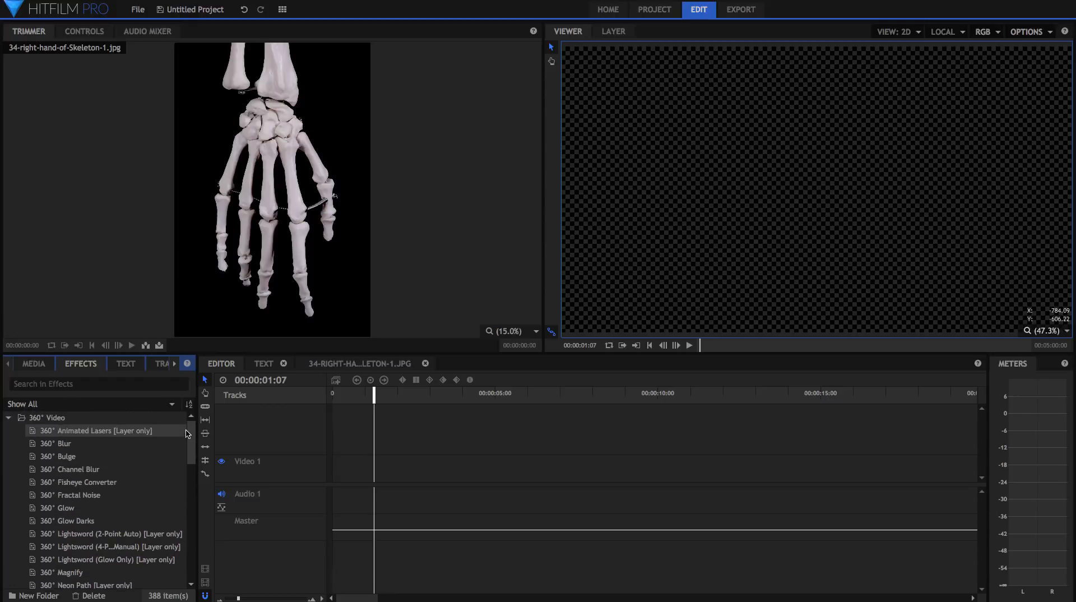
scroll(down, 3)
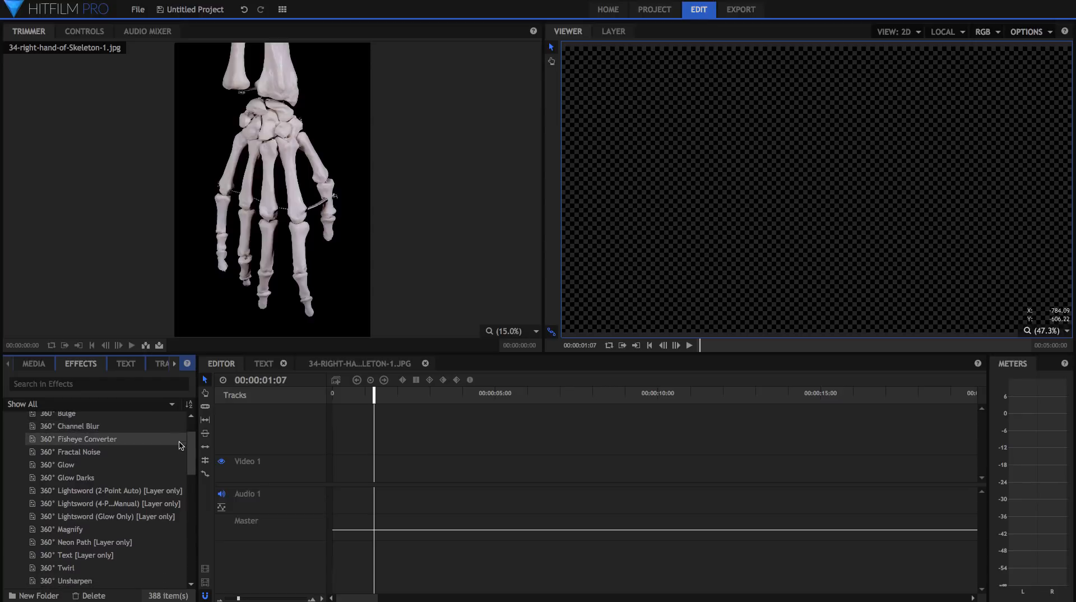
scroll(down, 3)
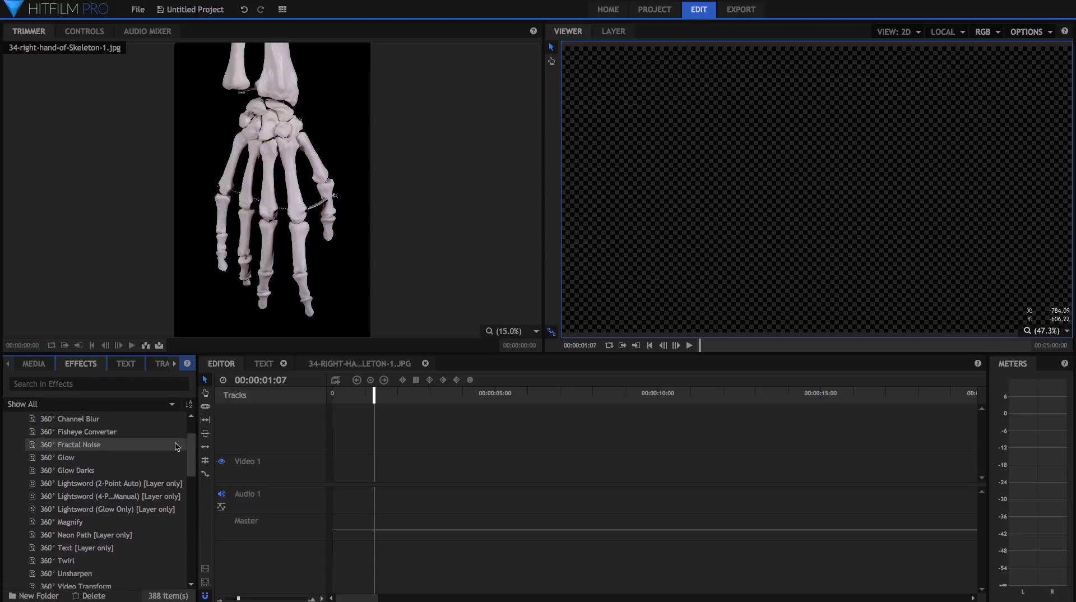
scroll(down, 3)
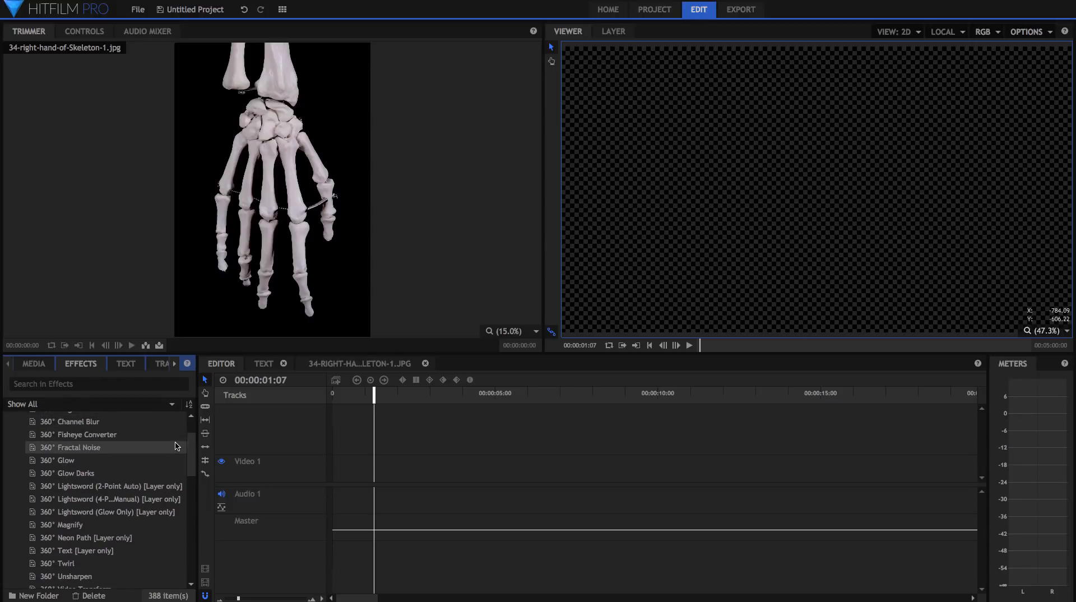